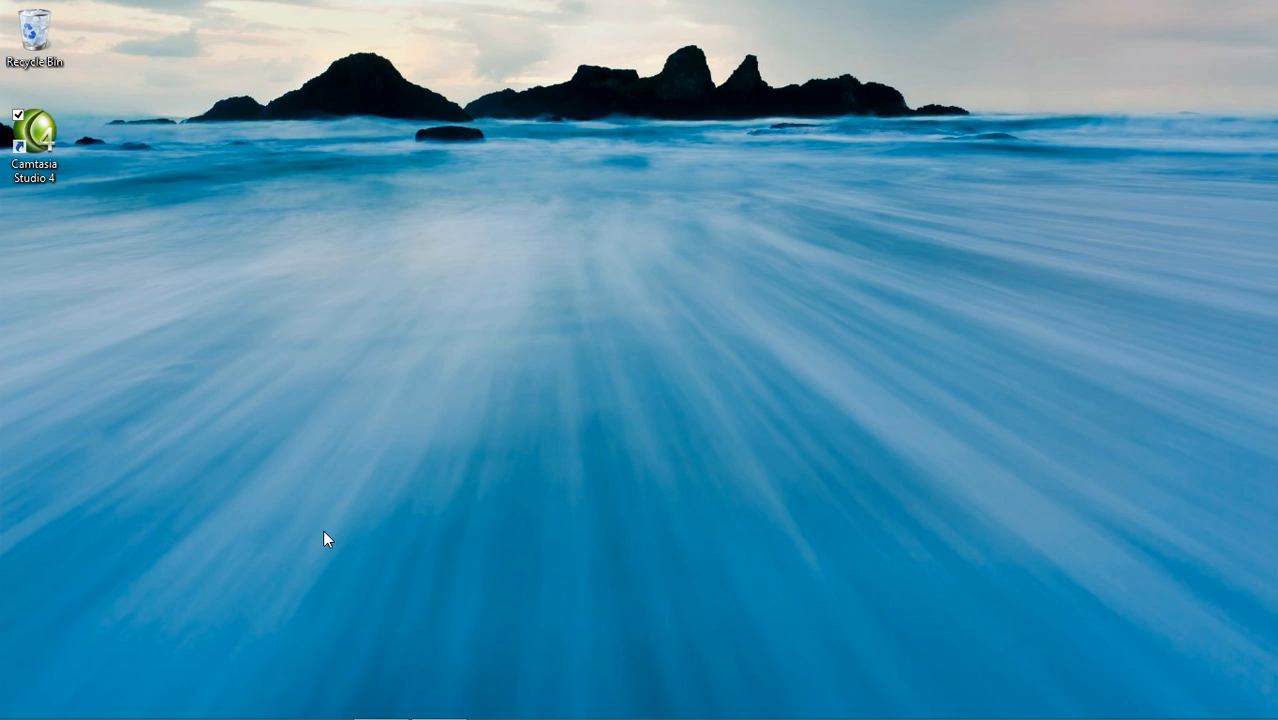
{"action": "mouse_move", "coordinate": [380, 460]}
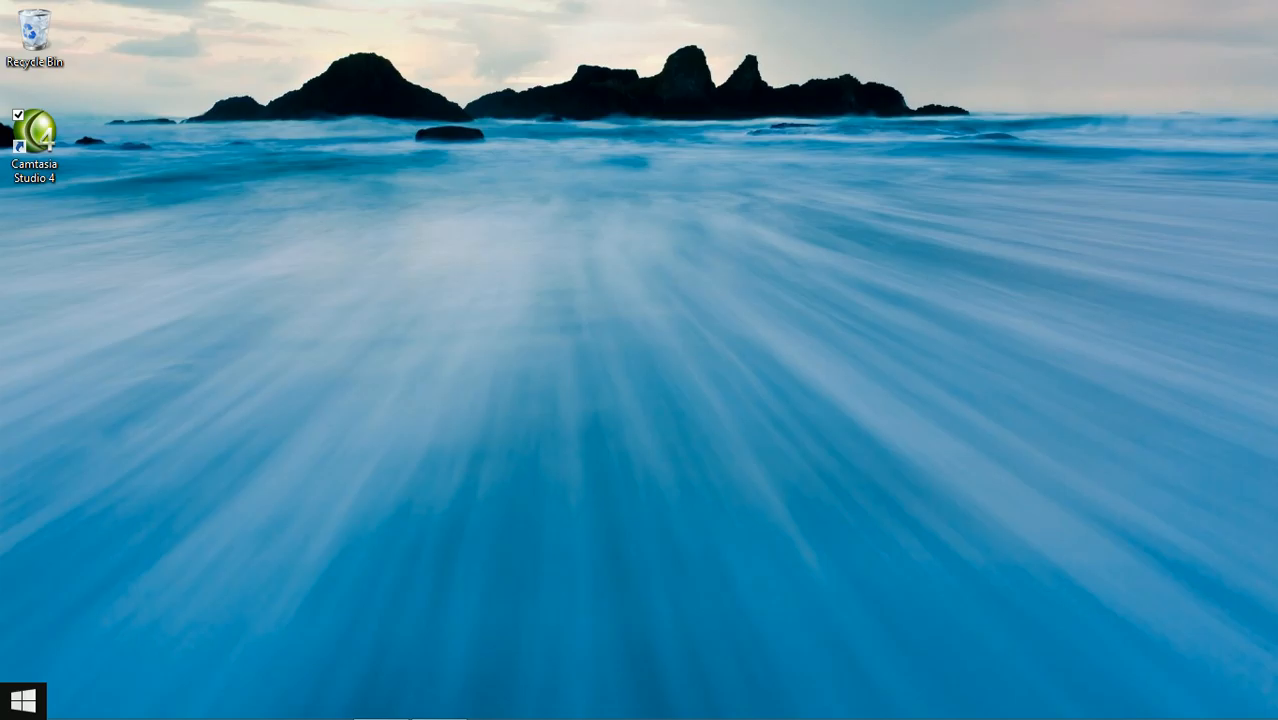
Search the Start screen for 'admi' to find Administrative Tools.
{"action": "left_click", "coordinate": [22, 700]}
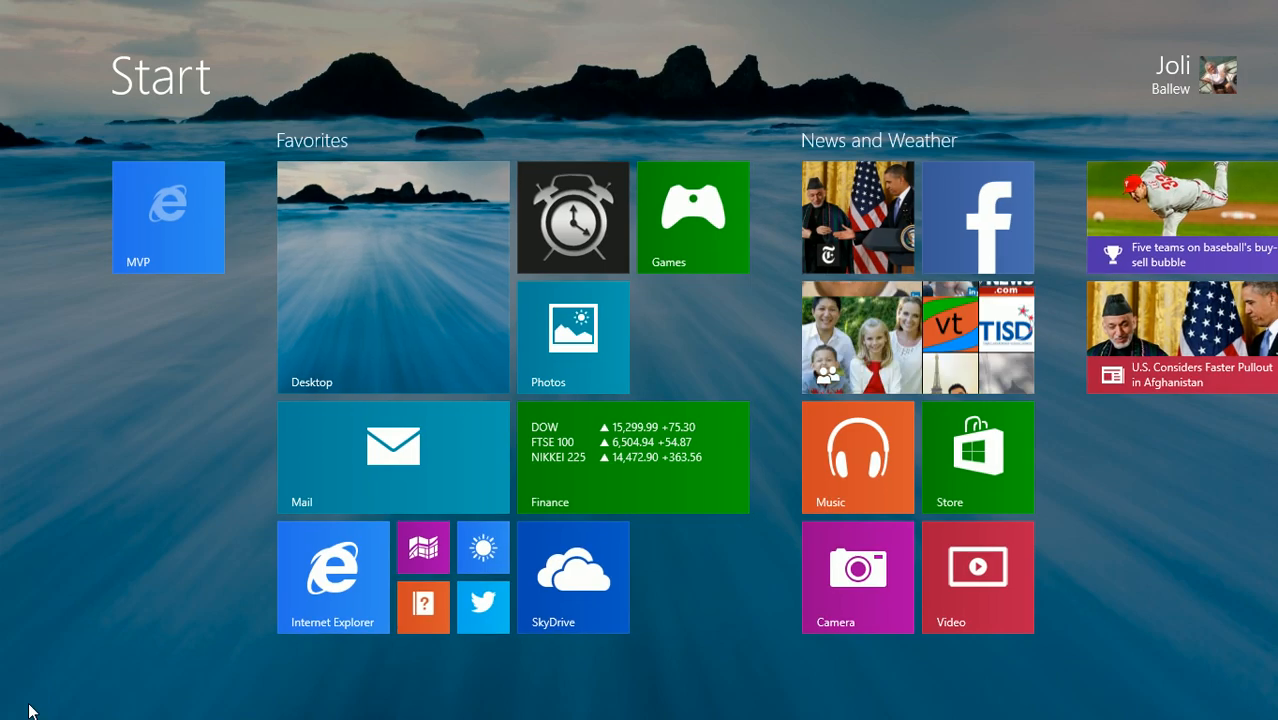
{"action": "type", "text": "admi"}
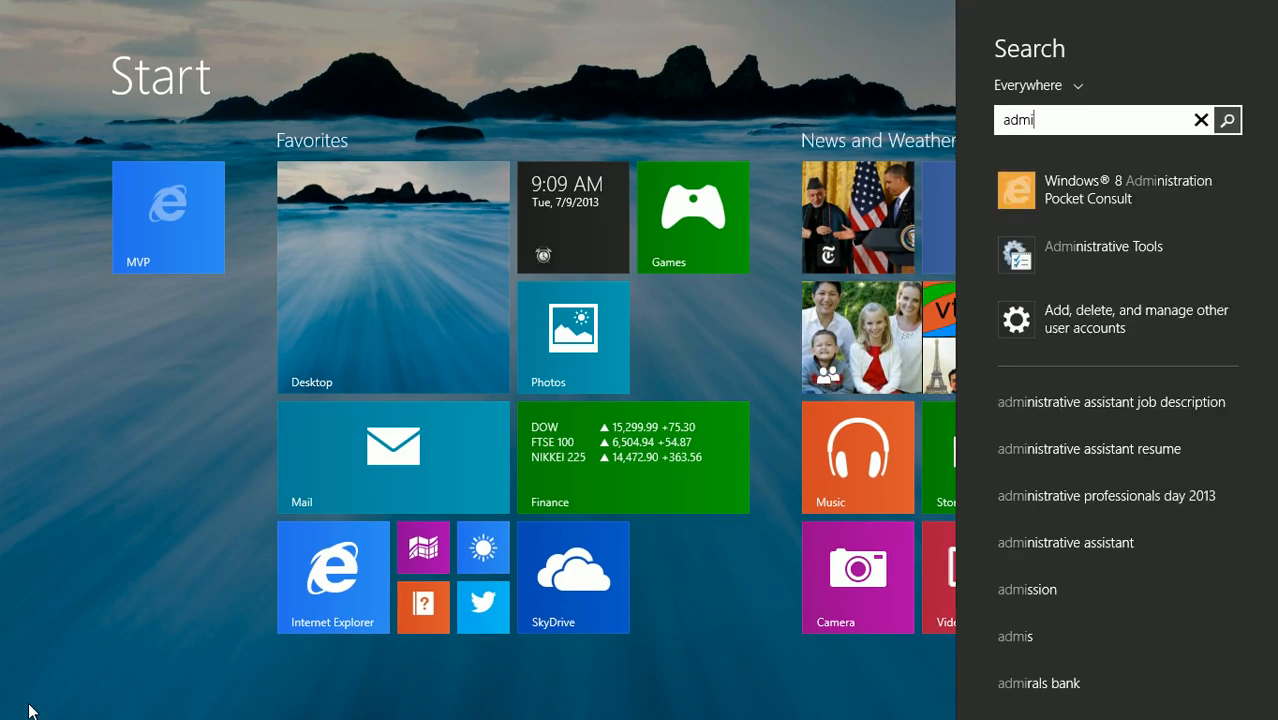
{"action": "left_click", "coordinate": [1128, 190]}
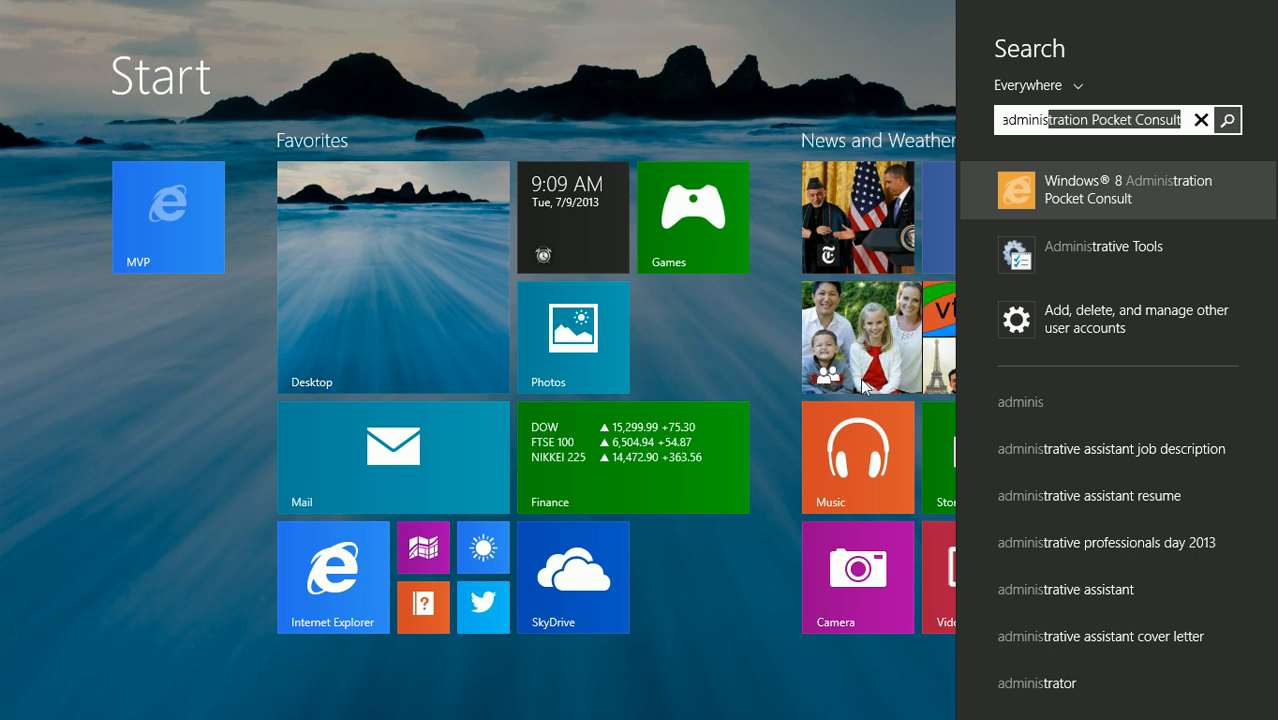
Launch Computer Management from the Administrative Tools folder and maximize its window.
{"action": "left_click", "coordinate": [1102, 247]}
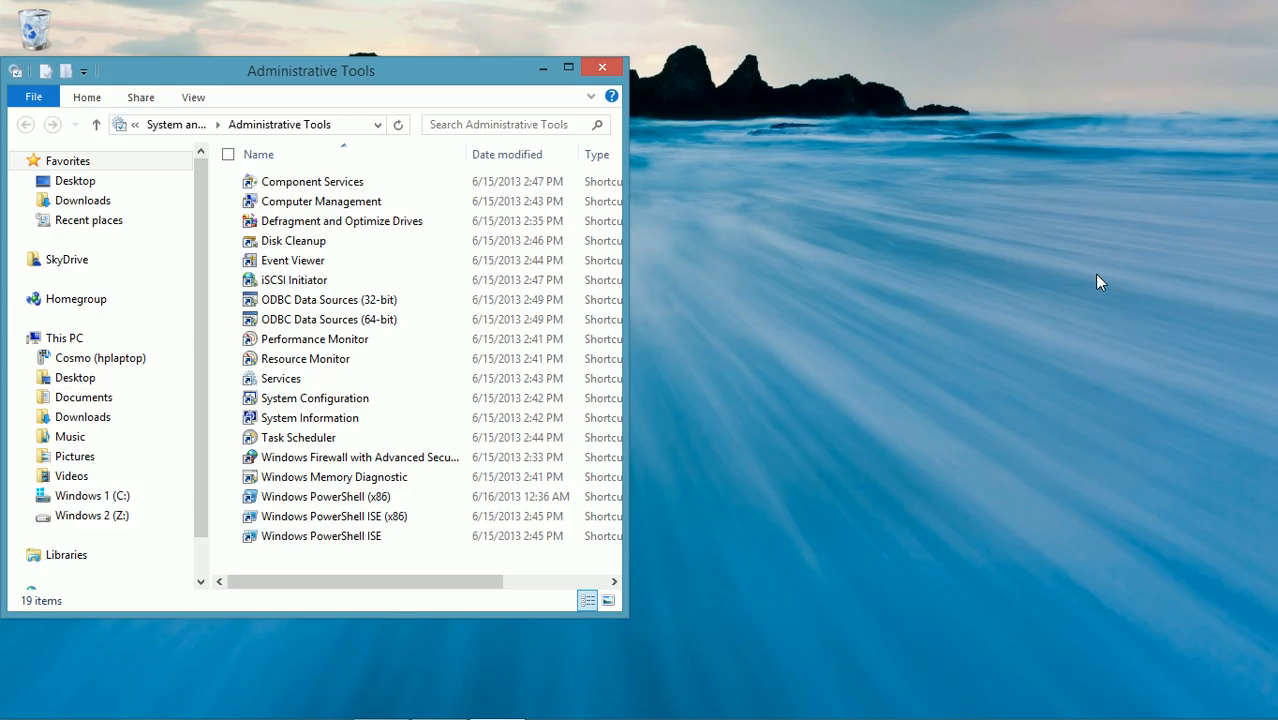
{"action": "left_click", "coordinate": [321, 201]}
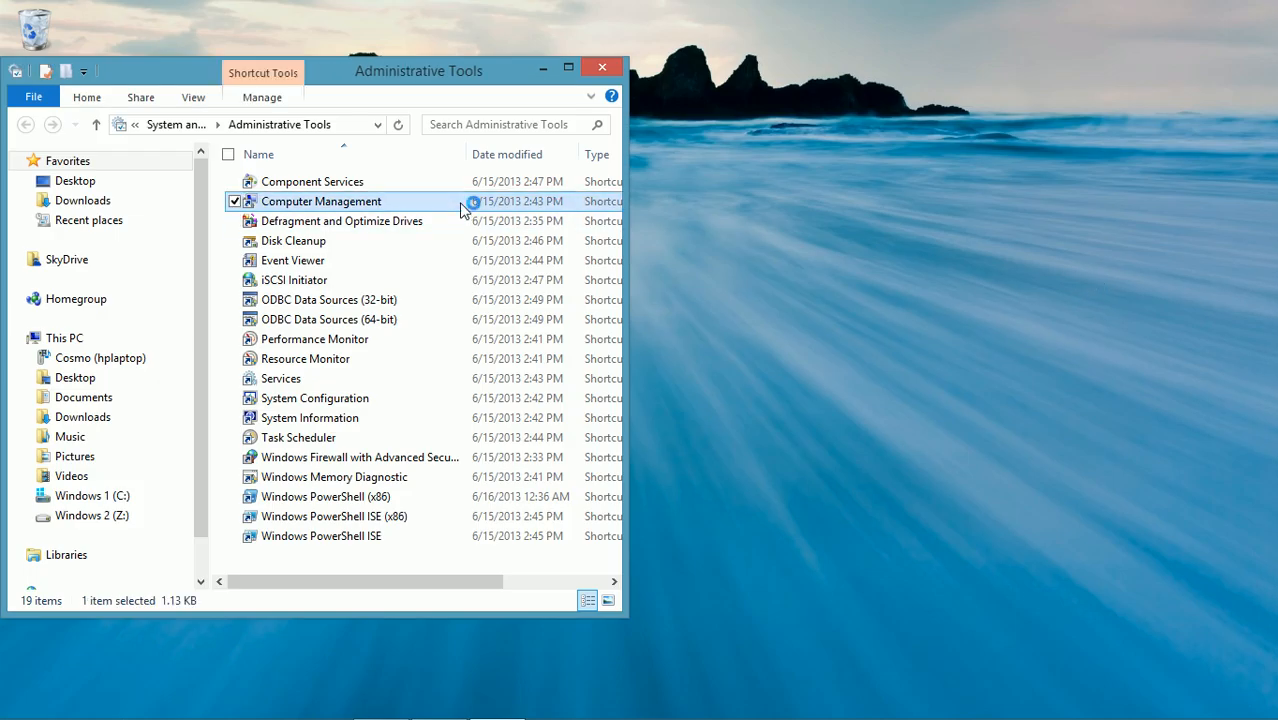
{"action": "double_click", "coordinate": [321, 201]}
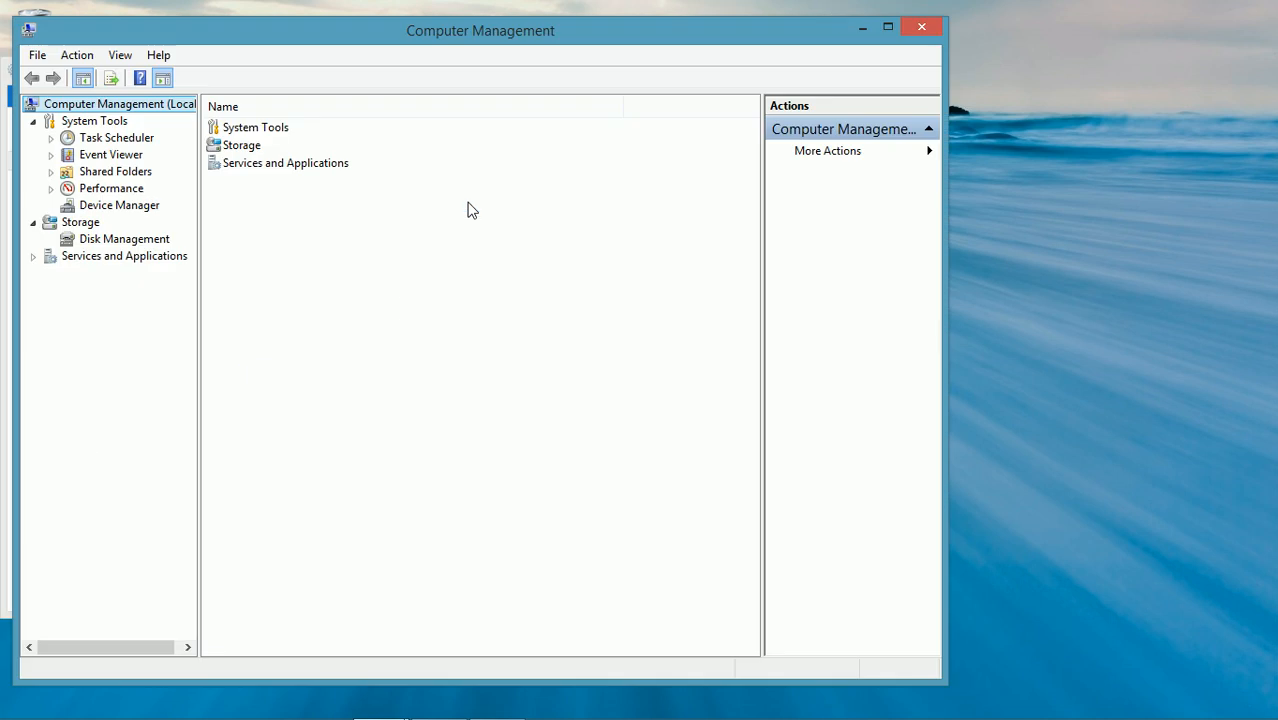
{"action": "left_click", "coordinate": [887, 26]}
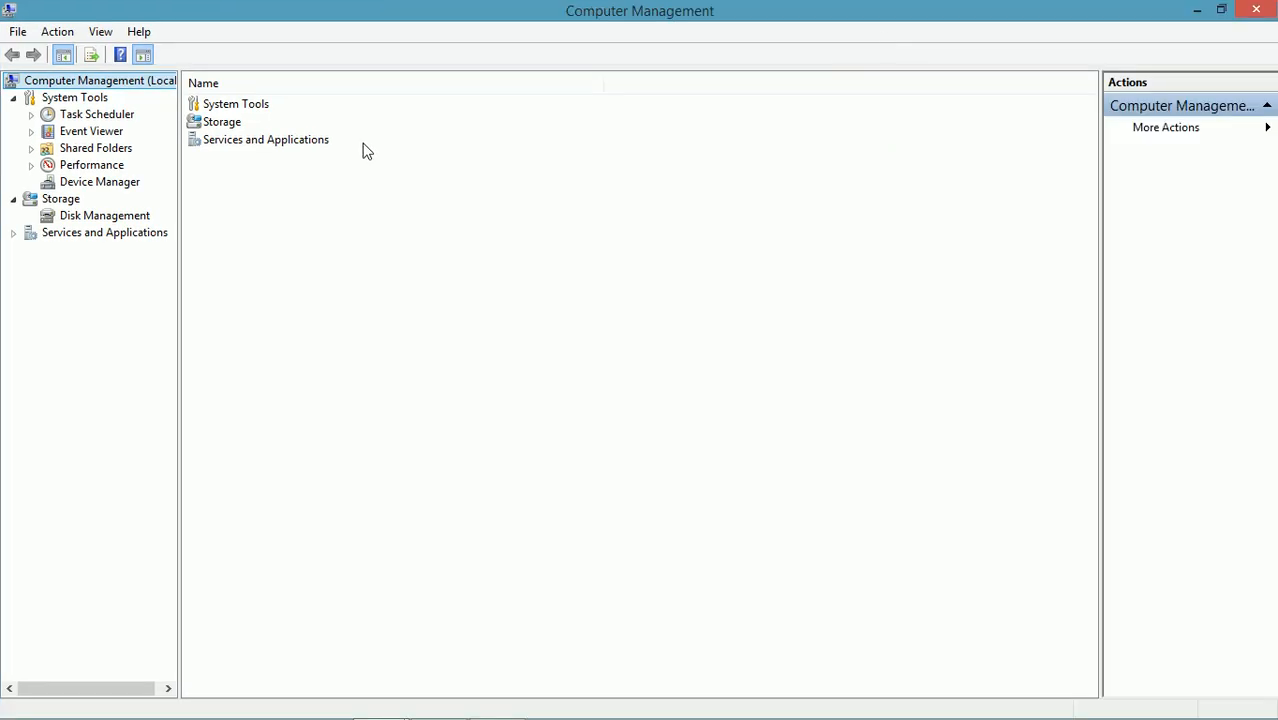
Show Disk Management and select the 441.58 GB Windows 1 (C:) partition.
{"action": "left_click", "coordinate": [104, 215]}
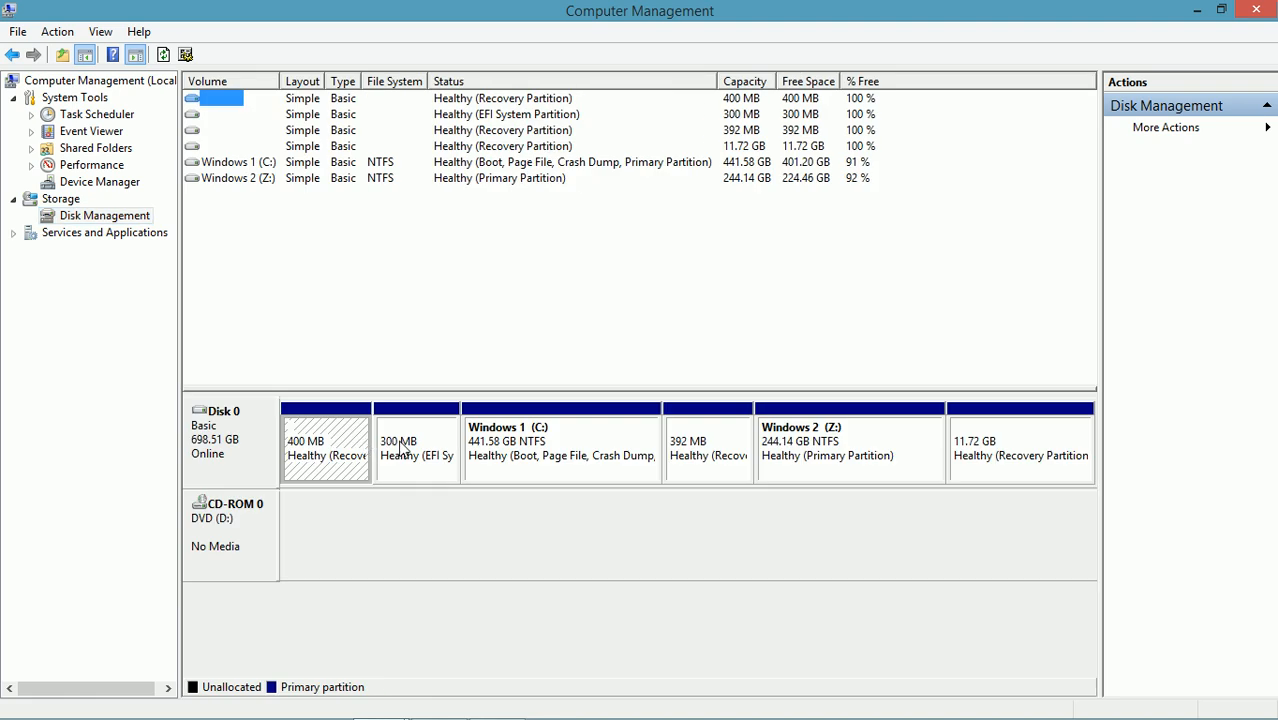
{"action": "left_click", "coordinate": [560, 445]}
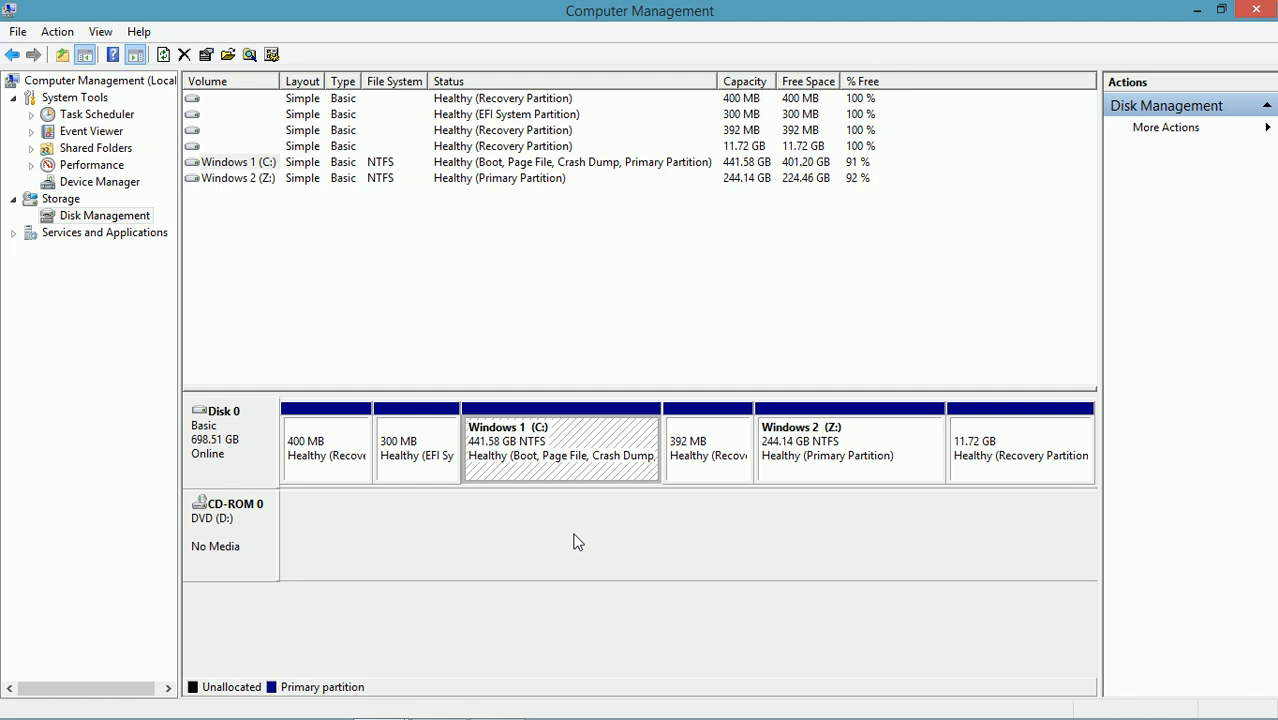
{"action": "mouse_move", "coordinate": [575, 443]}
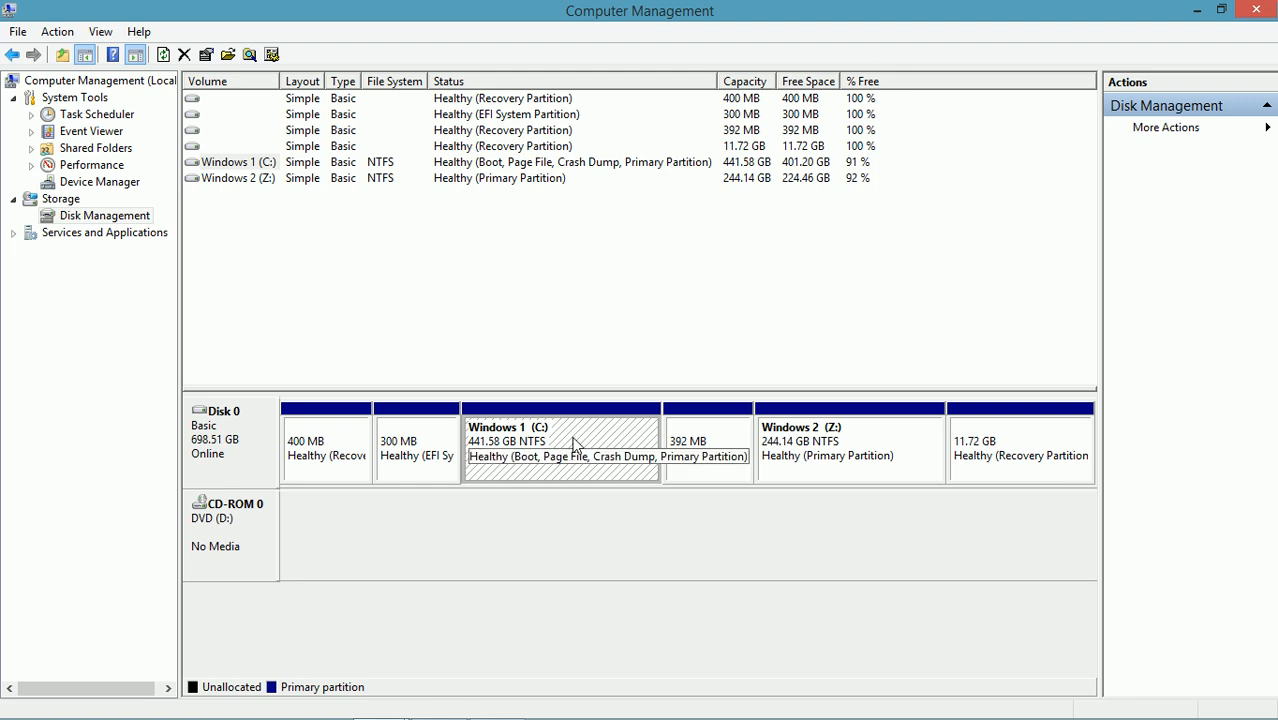
Shrink Windows 1 (C:) by 100000 MB, leaving 97.66 GB unallocated.
{"action": "right_click", "coordinate": [575, 445]}
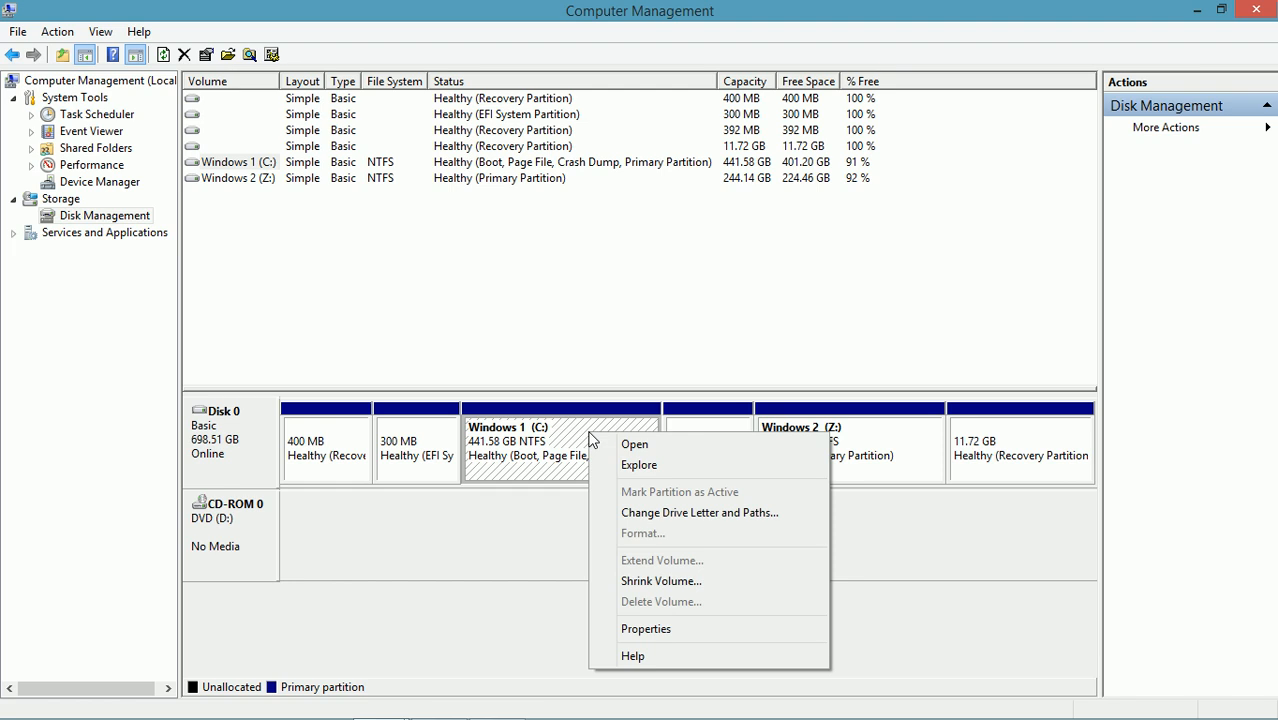
{"action": "left_click", "coordinate": [661, 581]}
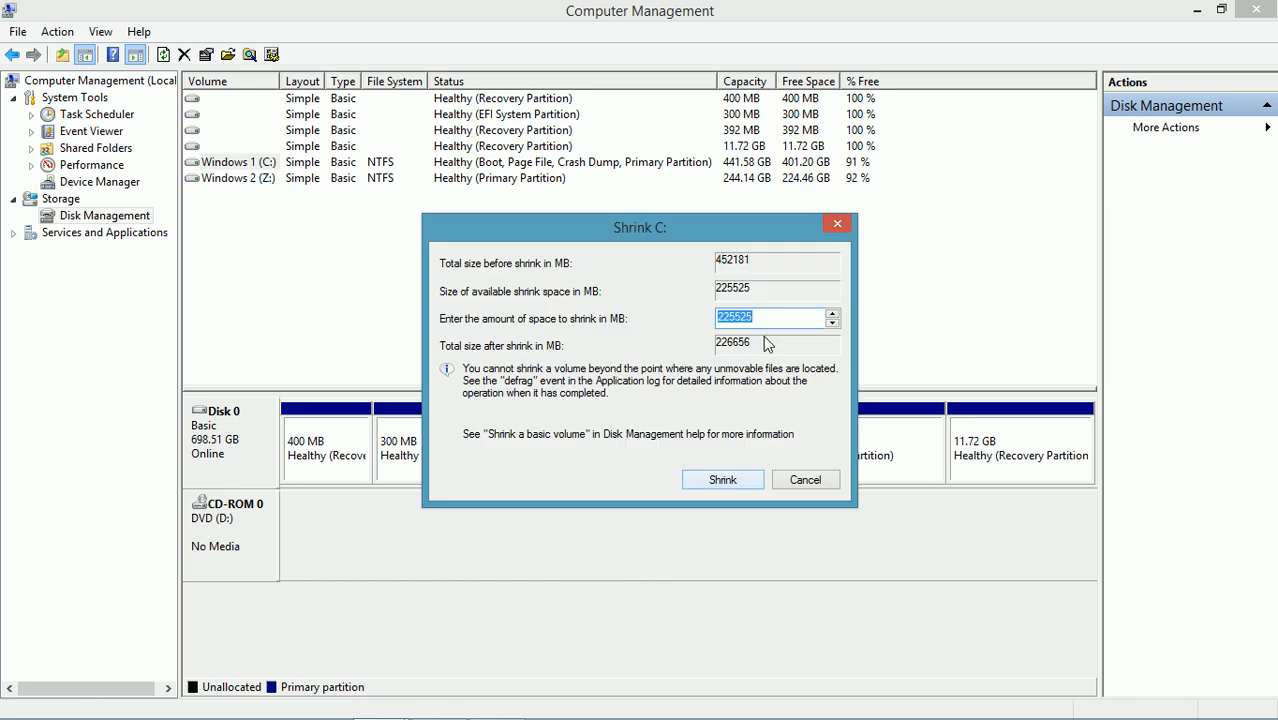
{"action": "type", "text": "22552"}
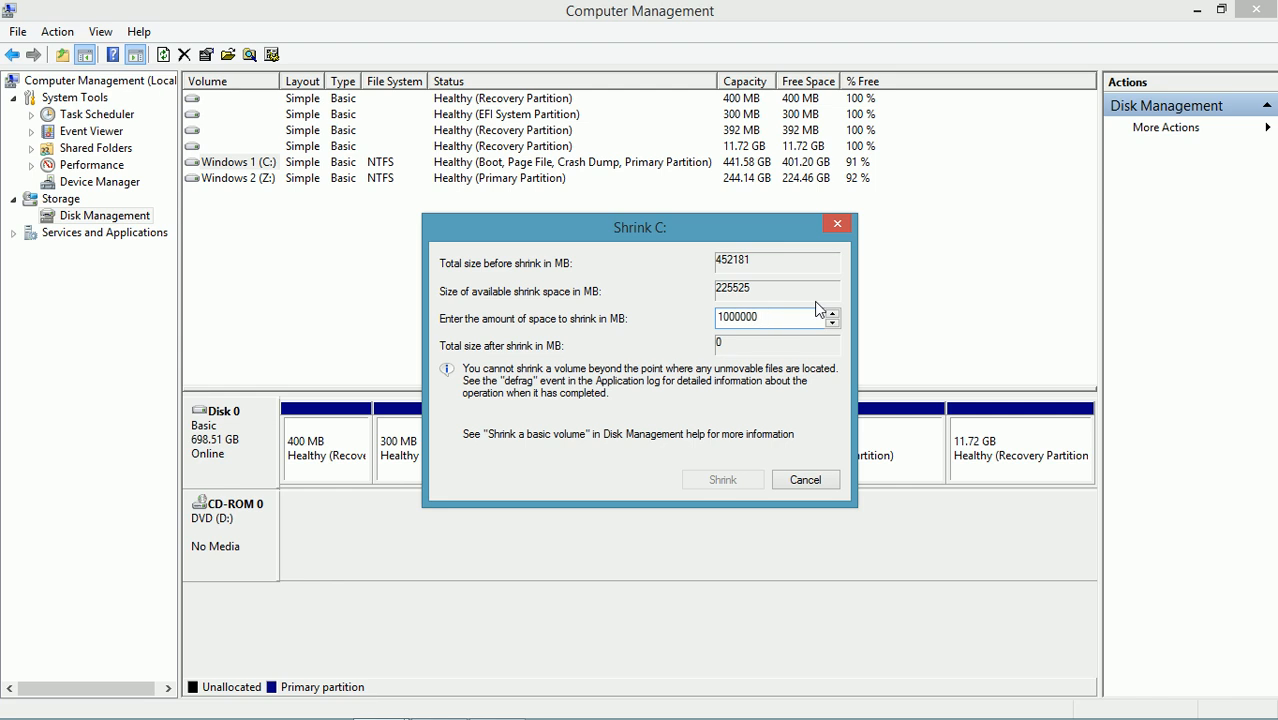
{"action": "left_click", "coordinate": [722, 479]}
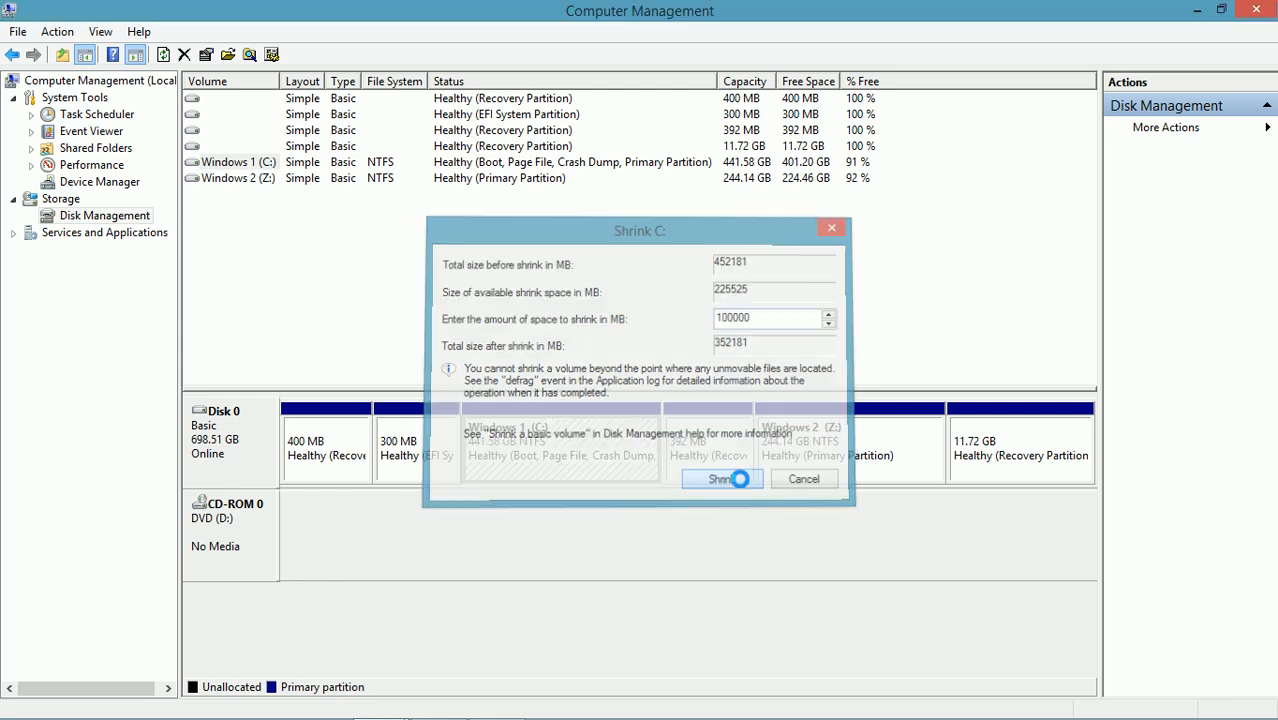
{"action": "left_click", "coordinate": [720, 478]}
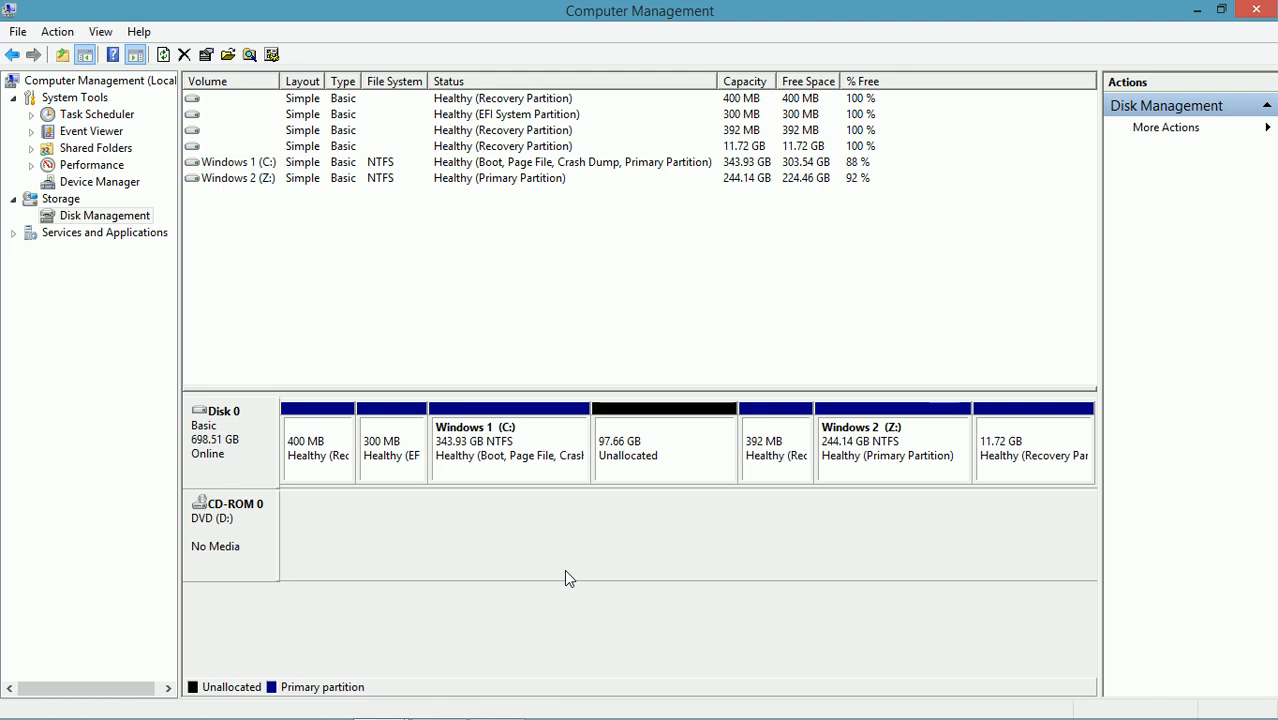
Create a full-size NTFS quick-formatted simple volume 'New Volume' (E:) on the 97.66 GB unallocated space.
{"action": "left_click", "coordinate": [664, 445]}
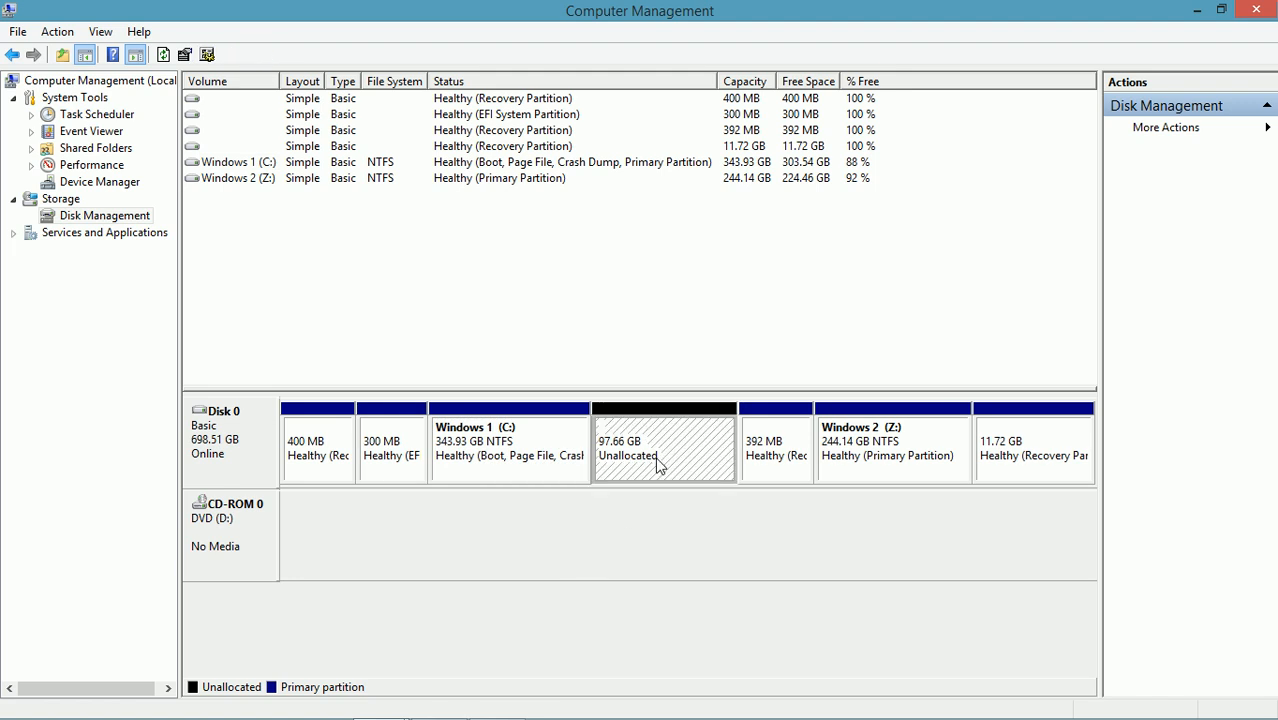
{"action": "mouse_move", "coordinate": [678, 456]}
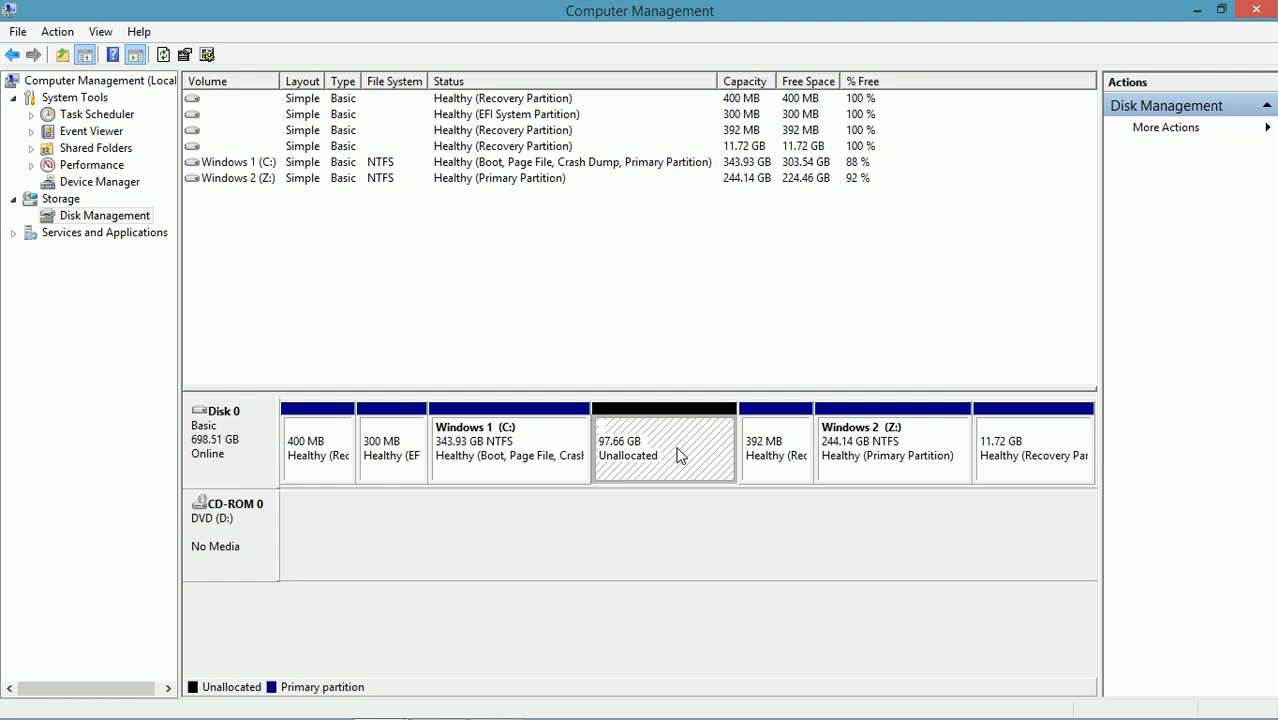
{"action": "right_click", "coordinate": [664, 450]}
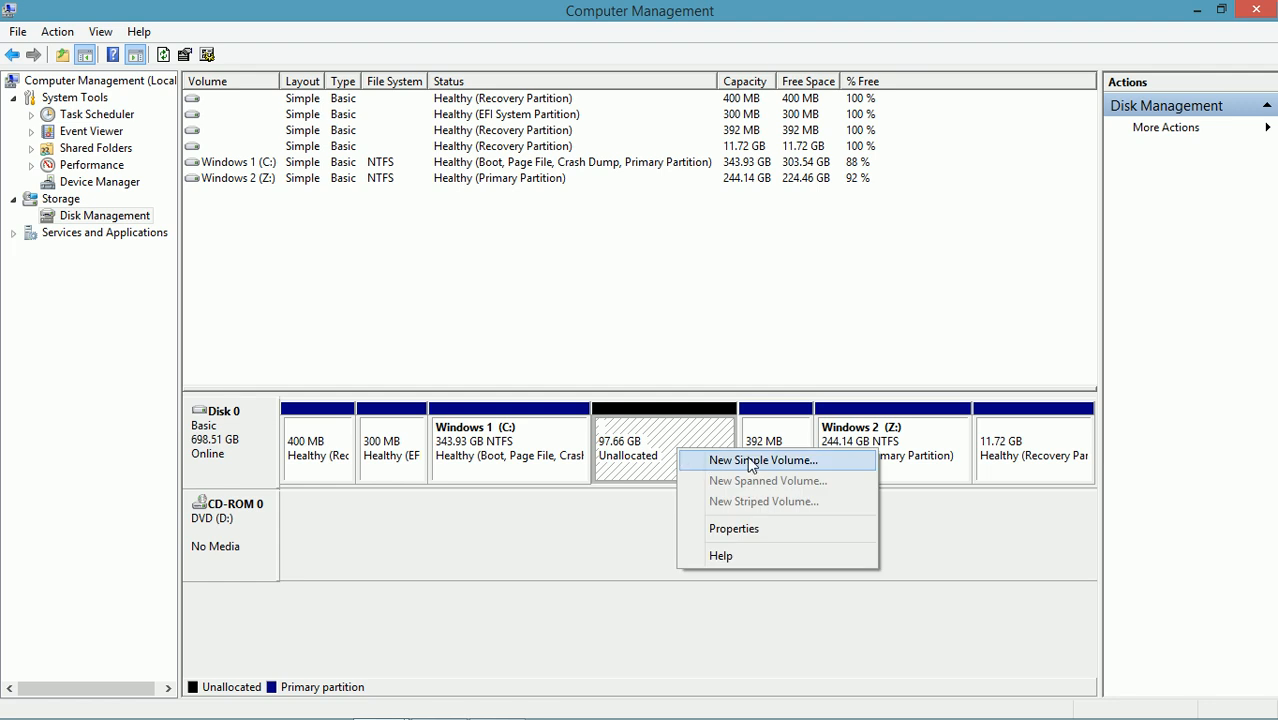
{"action": "left_click", "coordinate": [763, 460]}
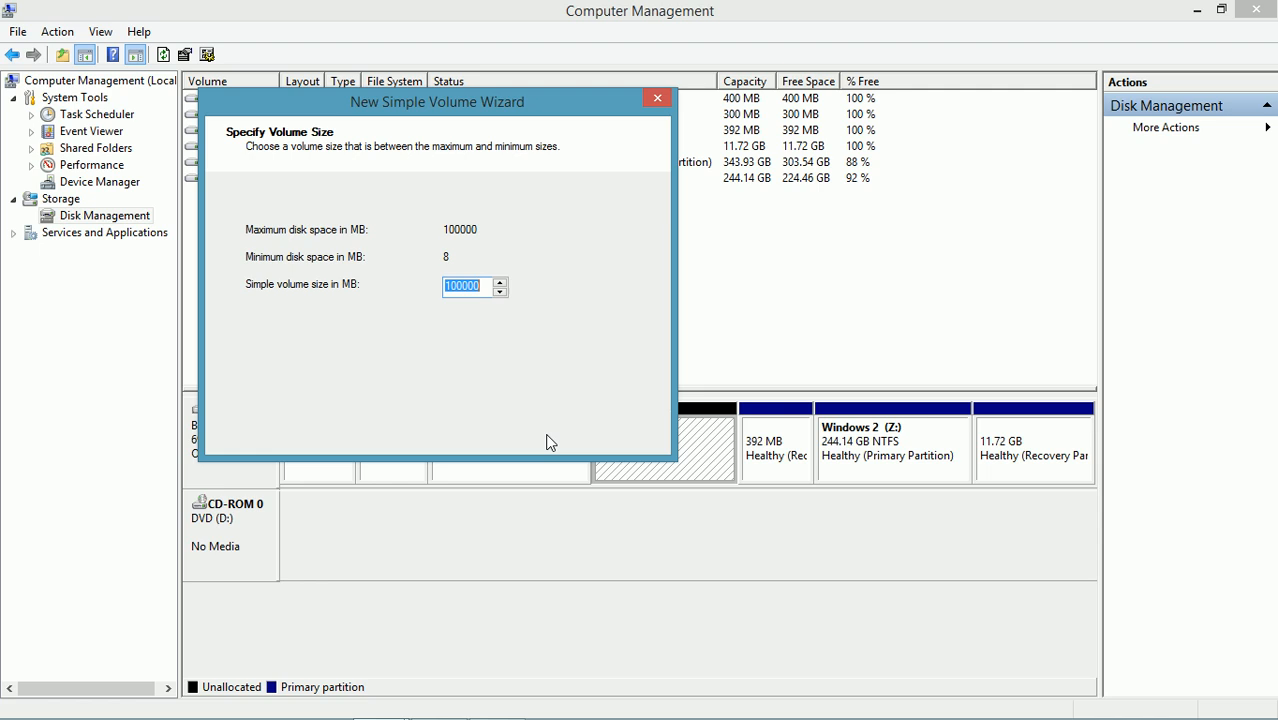
{"action": "left_click", "coordinate": [545, 434]}
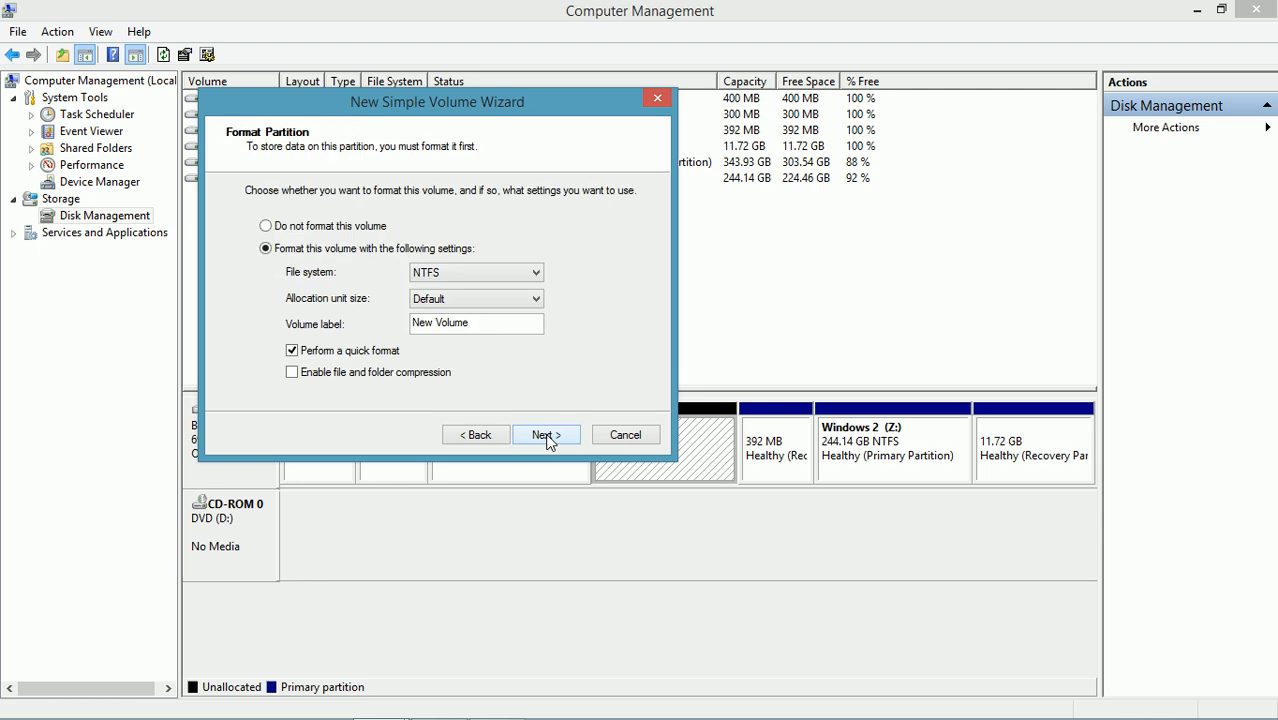
{"action": "mouse_move", "coordinate": [463, 278]}
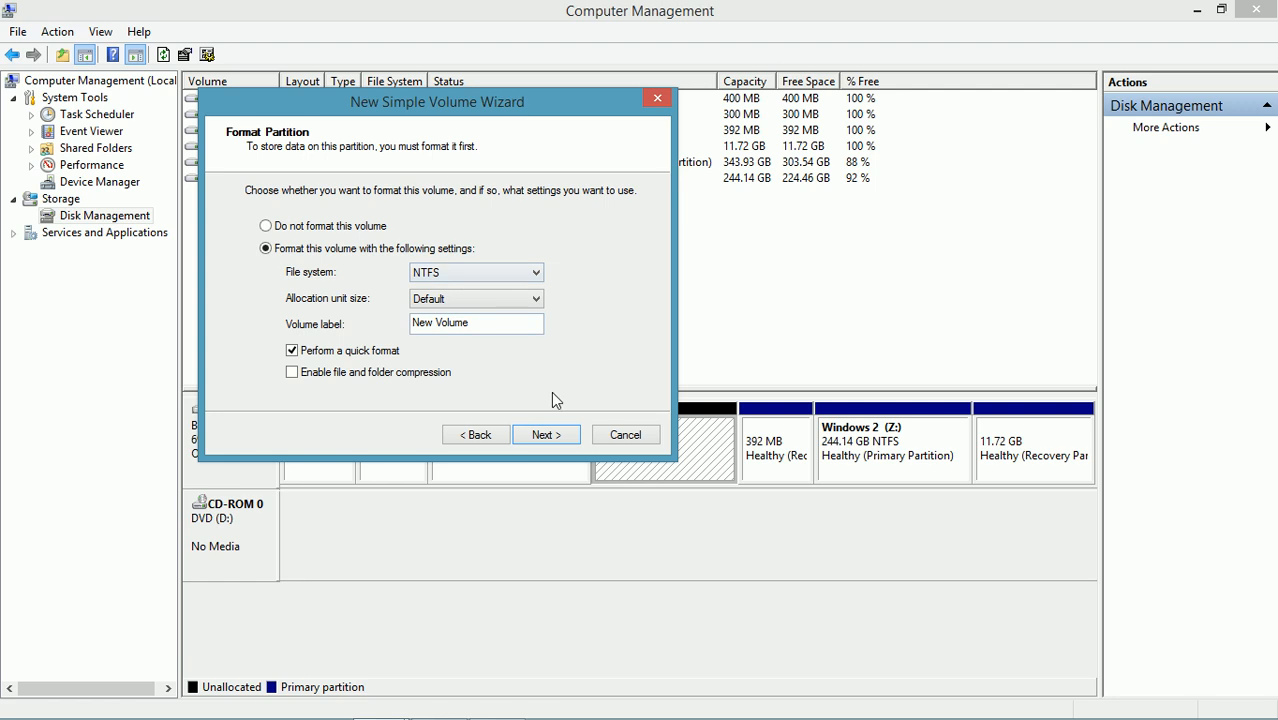
{"action": "left_click", "coordinate": [545, 434]}
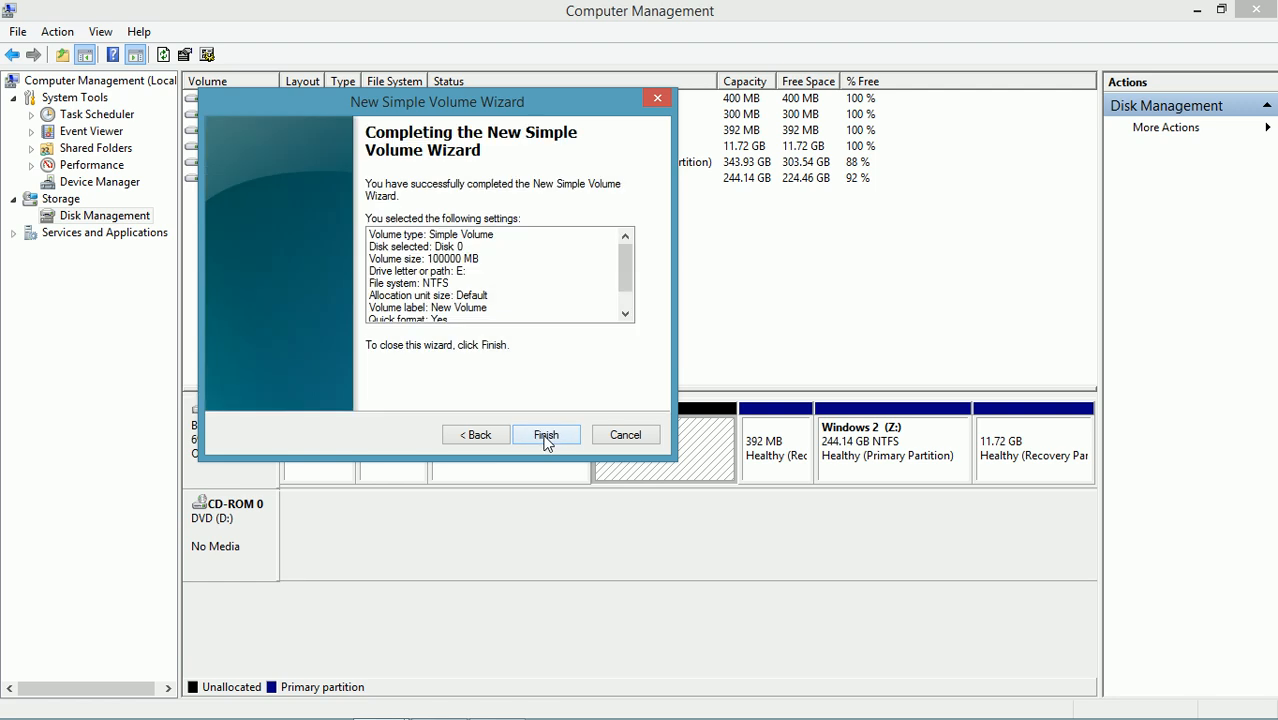
{"action": "left_click", "coordinate": [546, 434]}
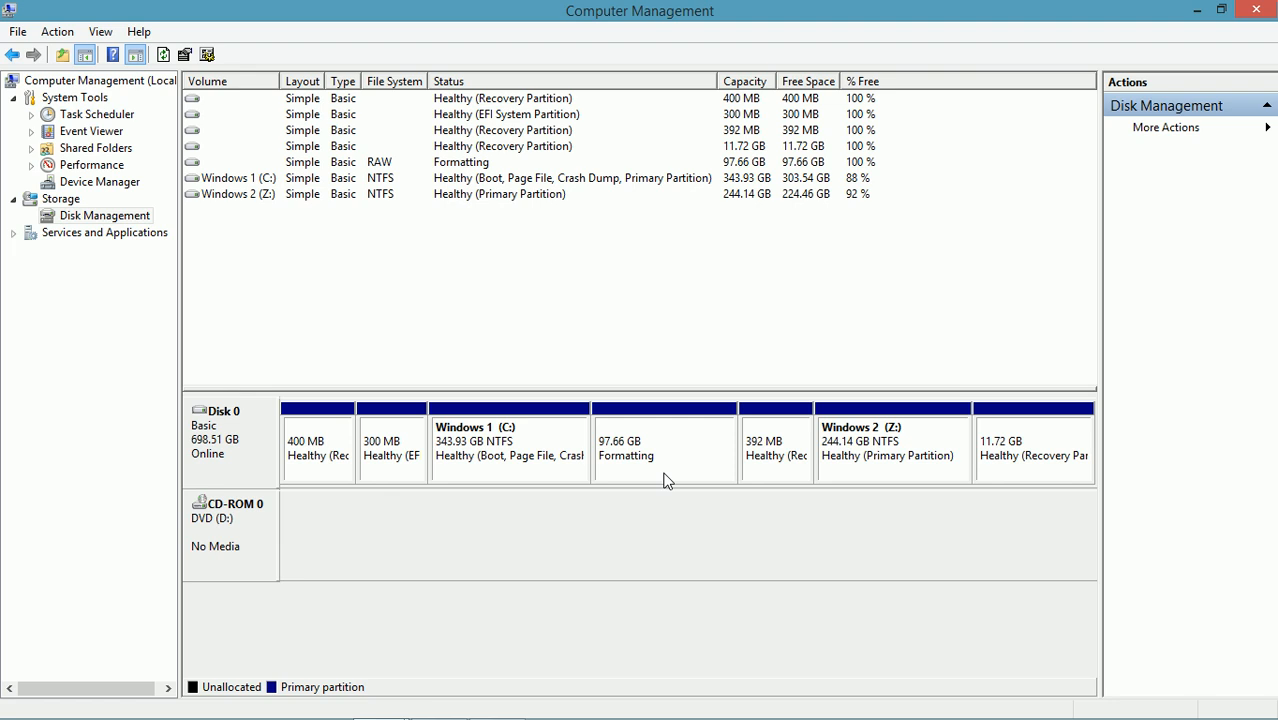
{"action": "mouse_move", "coordinate": [589, 527]}
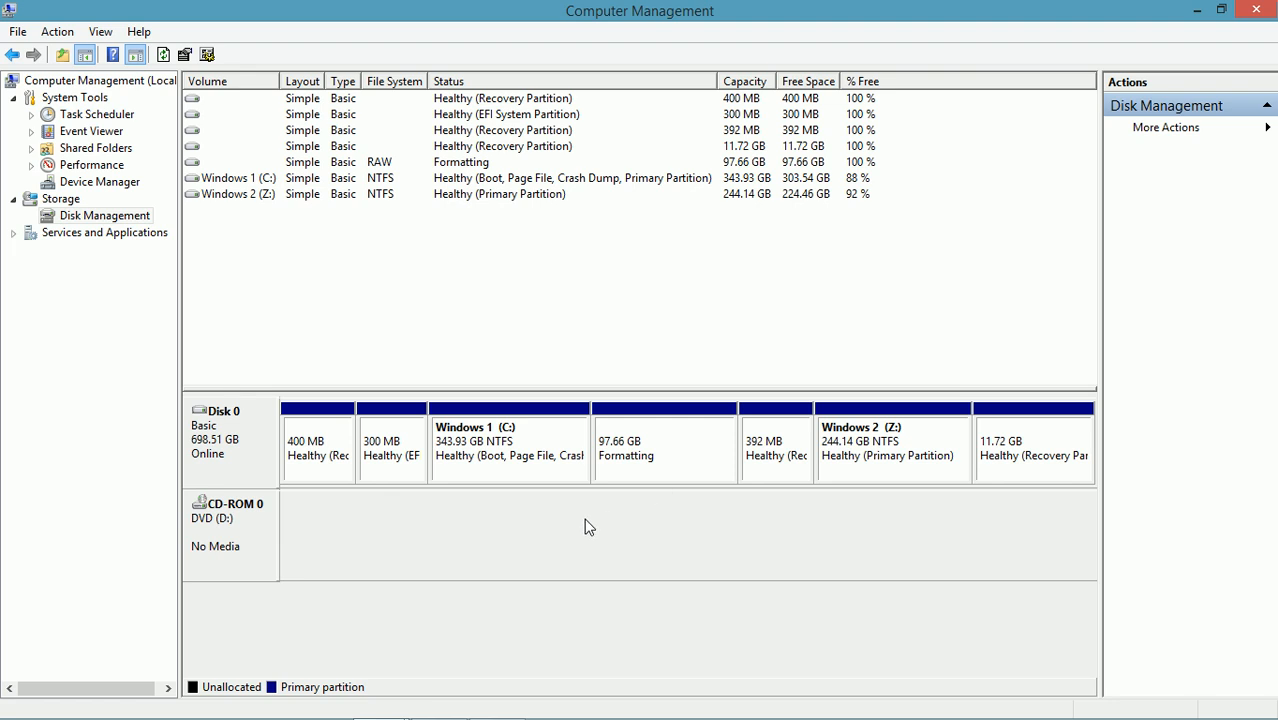
{"action": "mouse_move", "coordinate": [539, 538]}
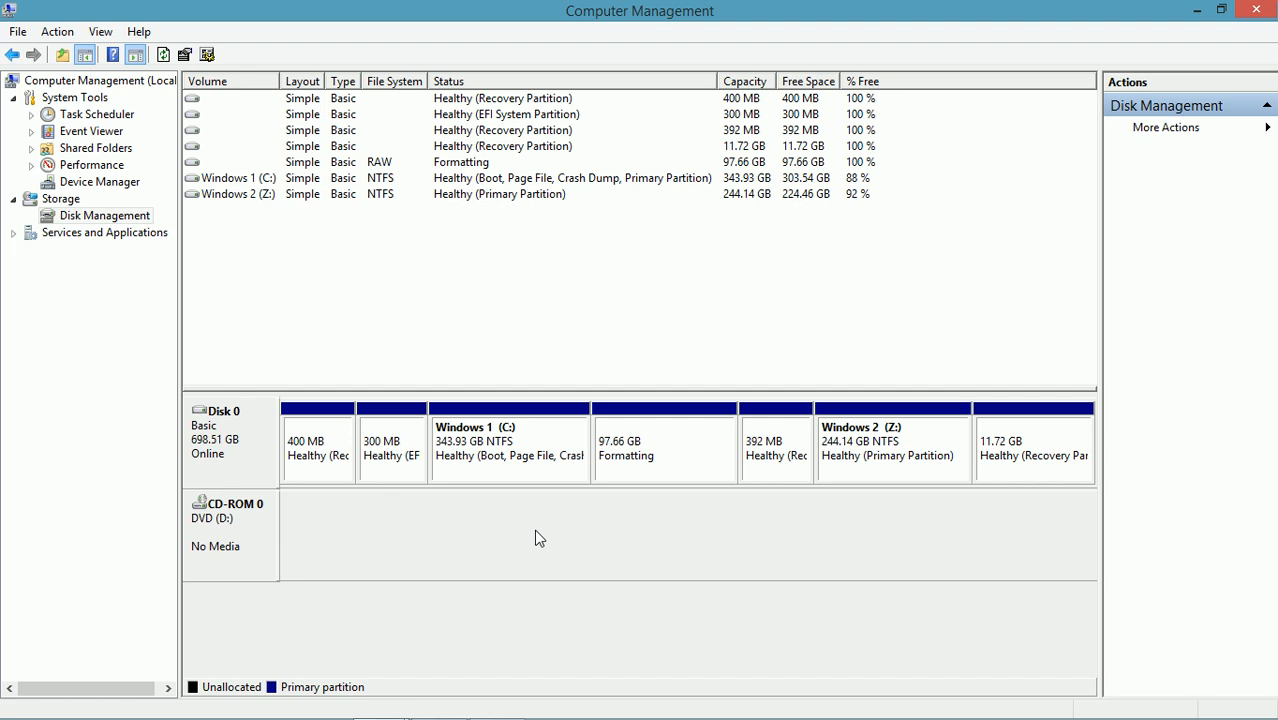
{"action": "mouse_move", "coordinate": [558, 540]}
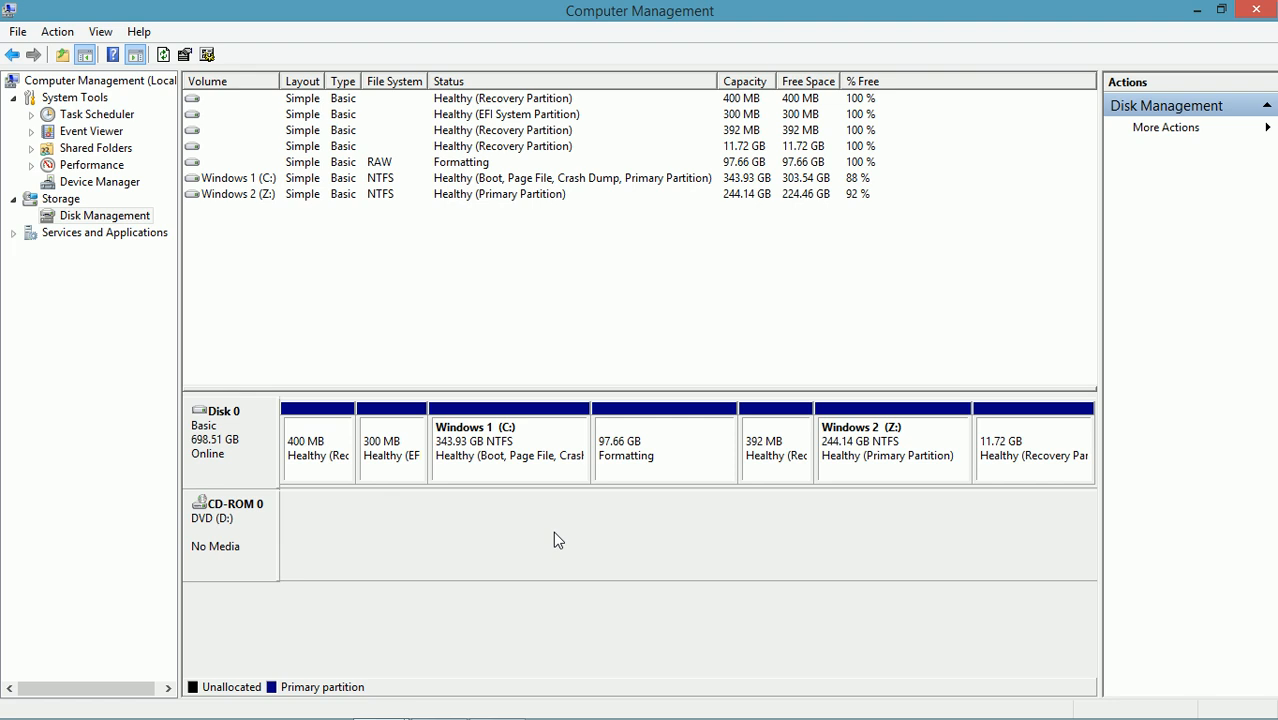
{"action": "left_click", "coordinate": [664, 447]}
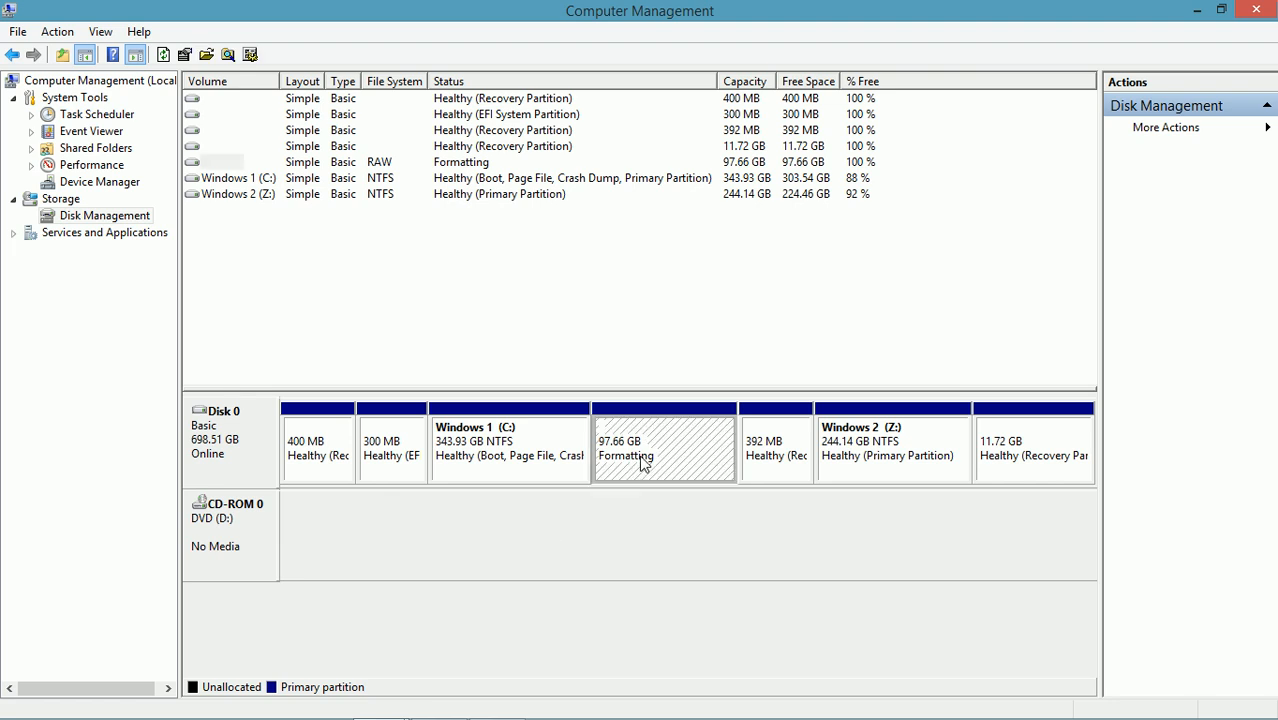
{"action": "mouse_move", "coordinate": [659, 524]}
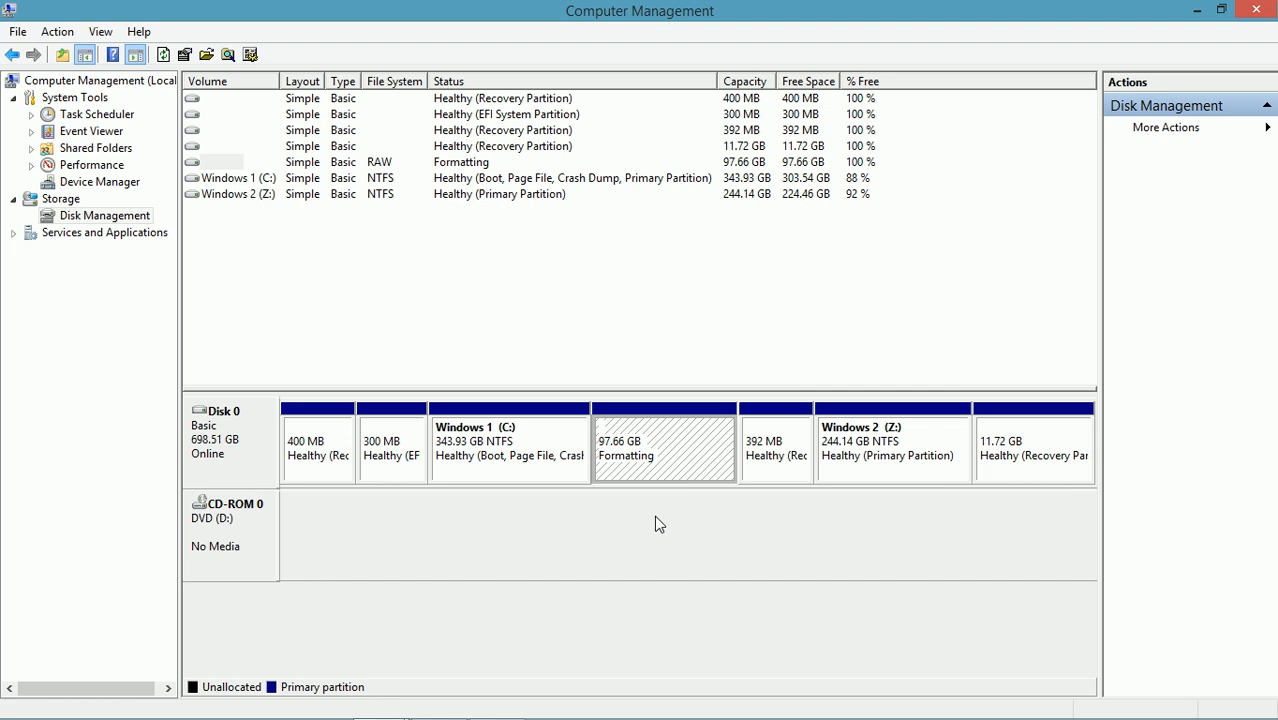